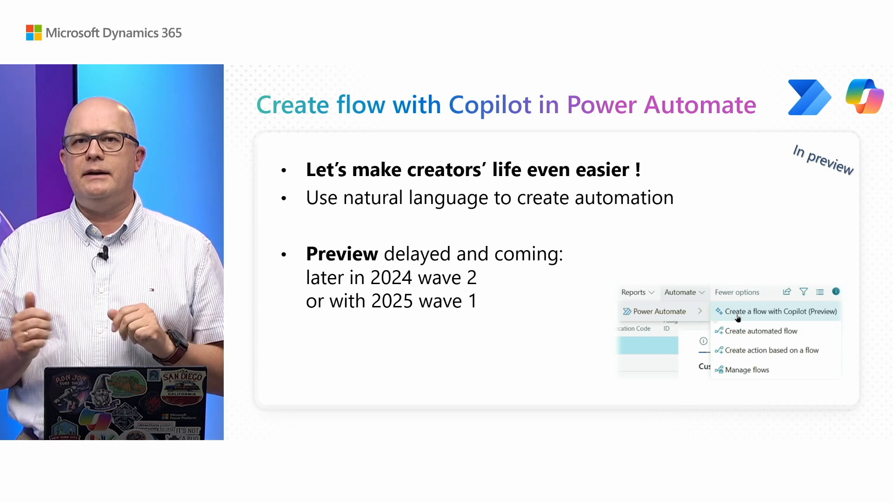
Advance the presentation to the next slide on creating flows with Copilot
key("right")
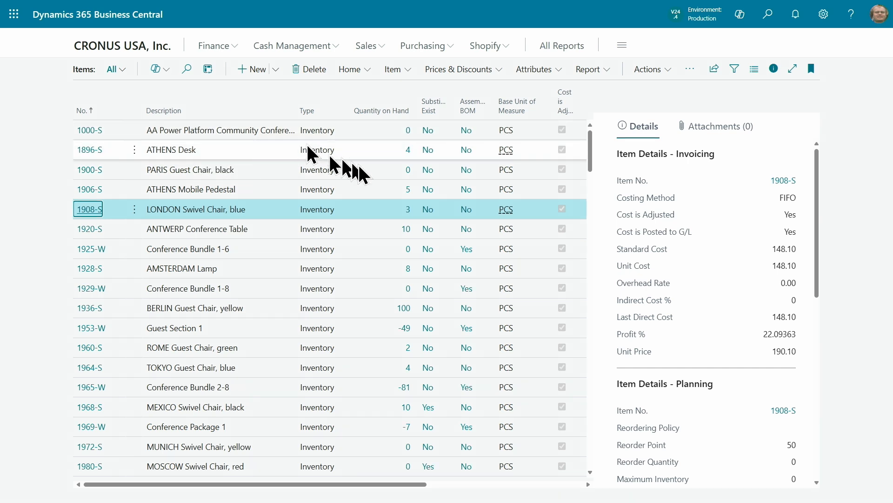
mouse_move(443, 281)
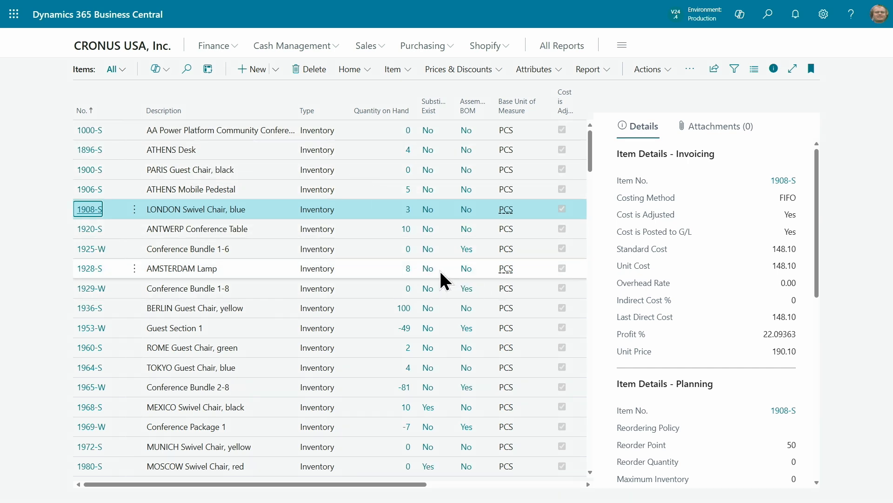
mouse_move(428, 268)
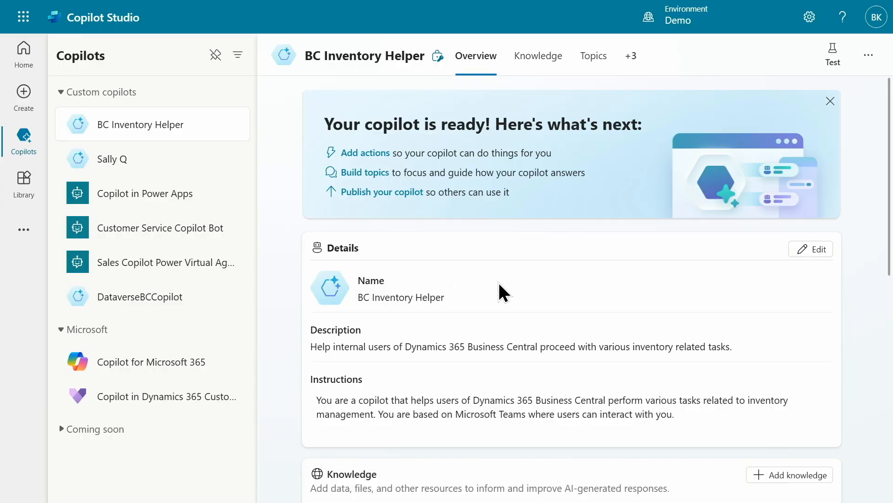
mouse_move(514, 291)
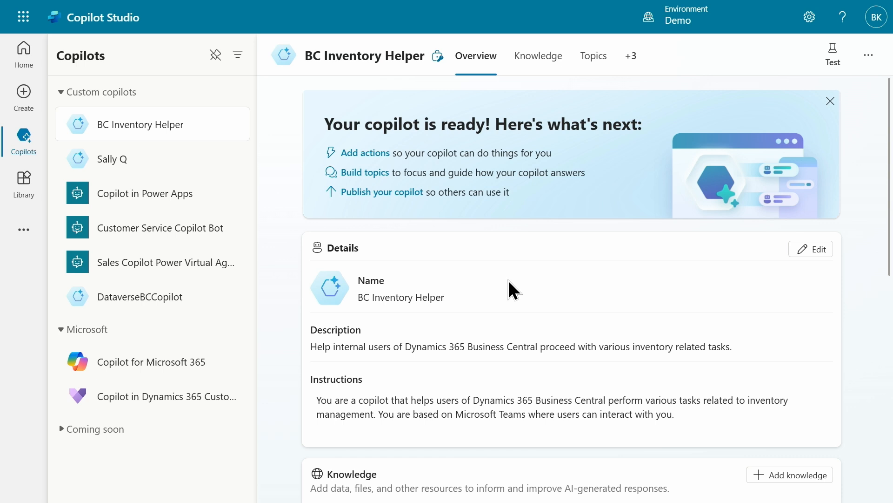
mouse_move(506, 293)
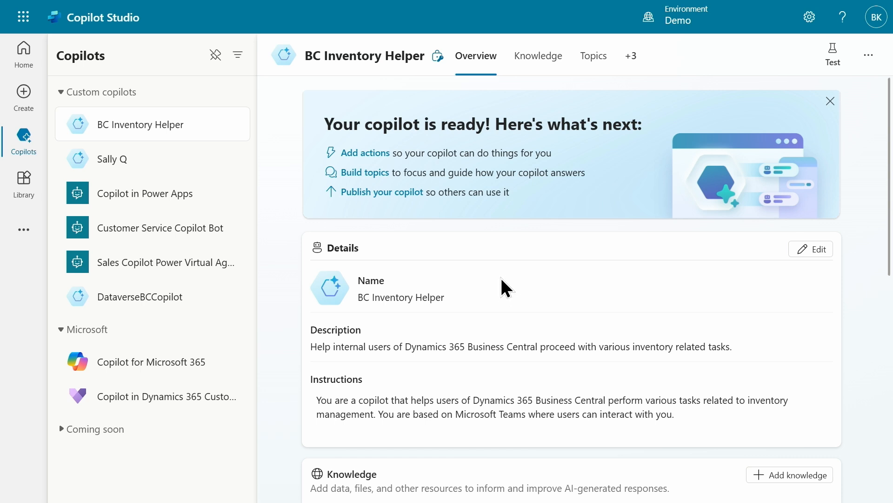
mouse_move(534, 298)
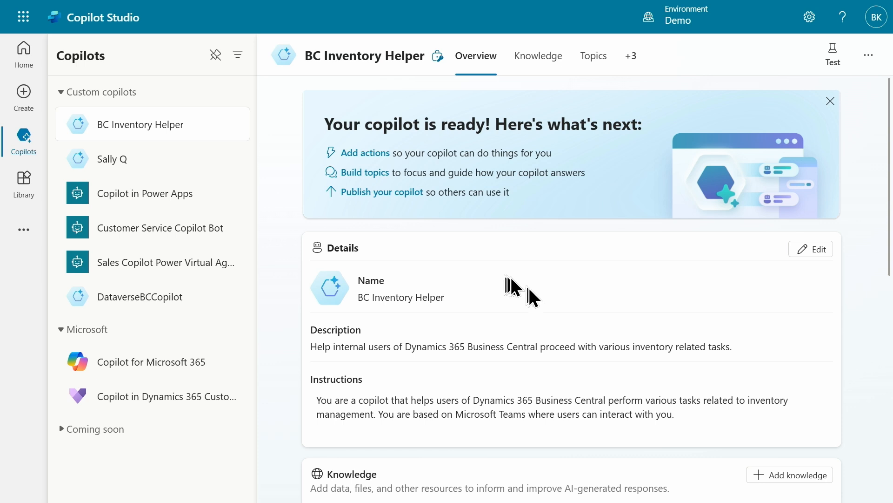
scroll("down", 3)
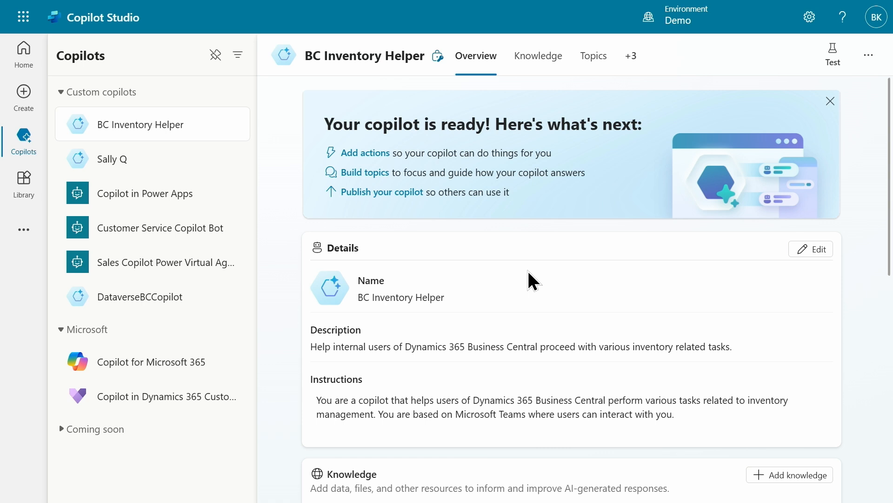
mouse_move(545, 275)
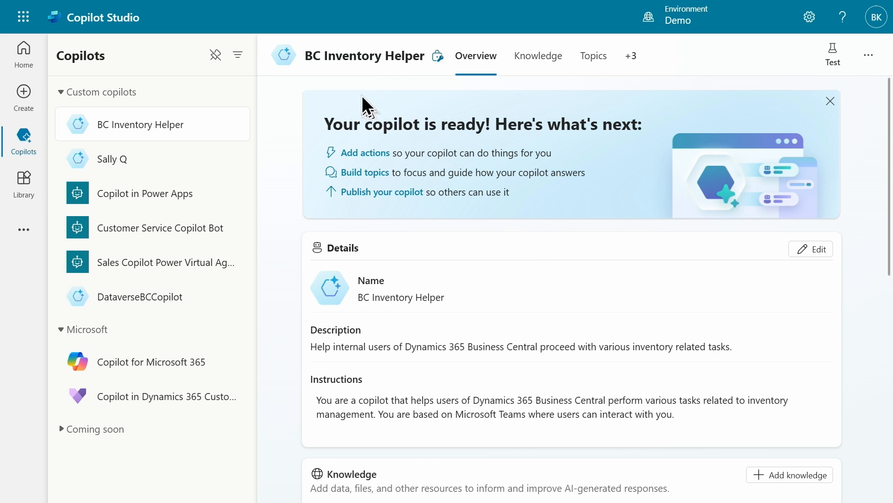
mouse_move(472, 227)
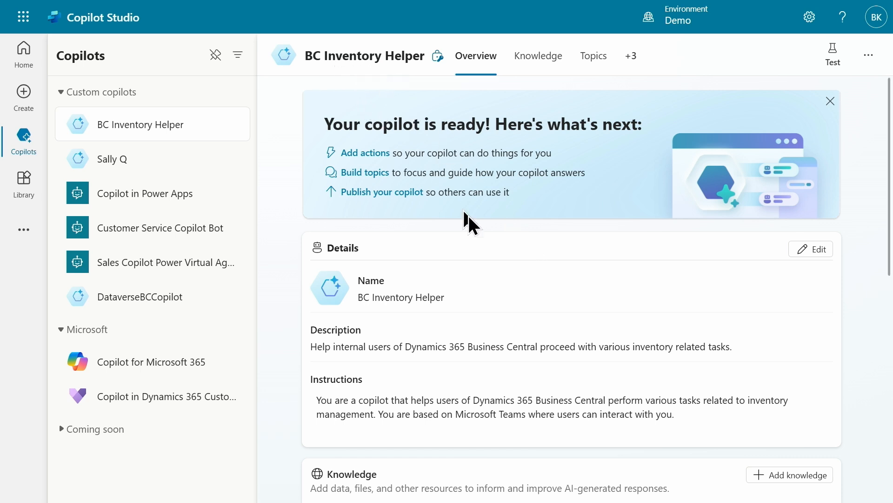
scroll("down", 3)
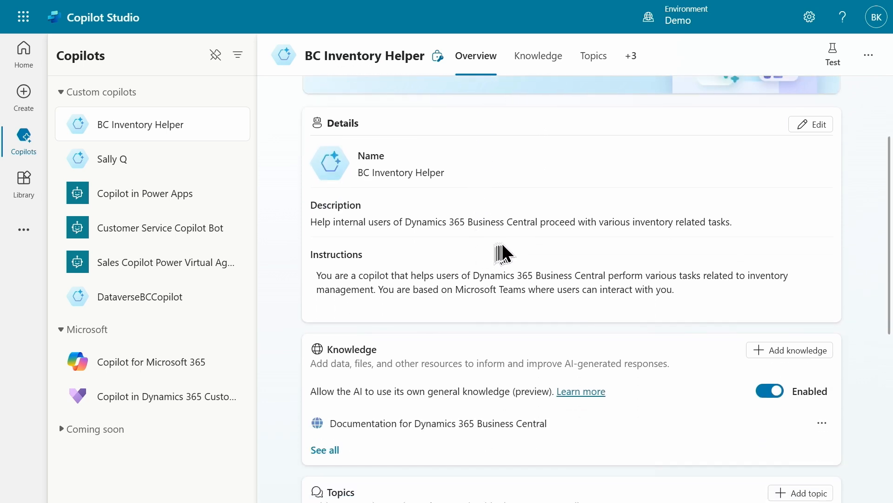
mouse_move(577, 323)
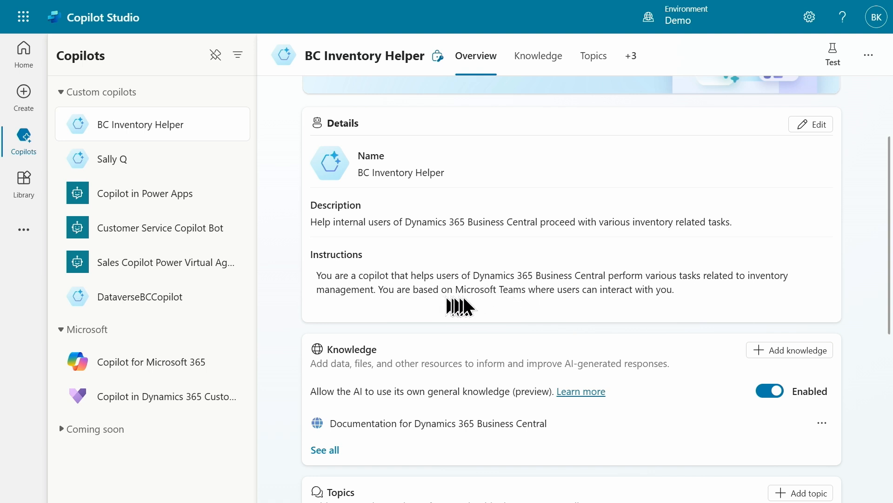
mouse_move(695, 305)
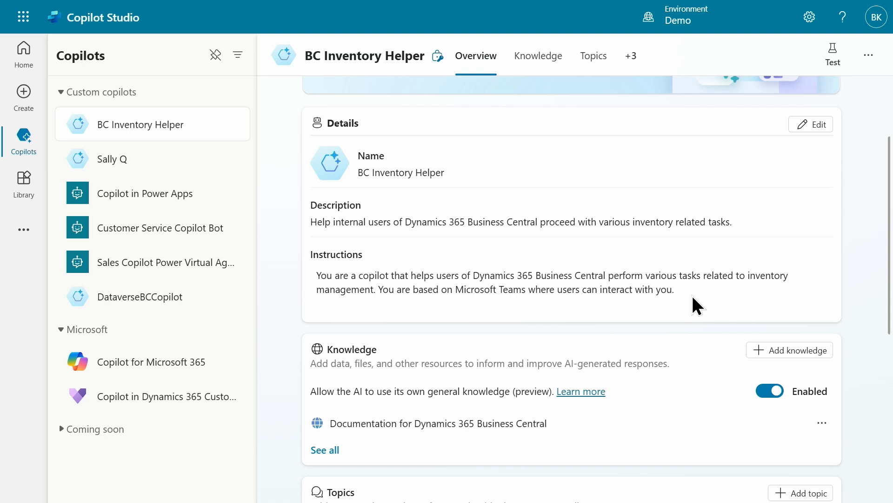
mouse_move(554, 296)
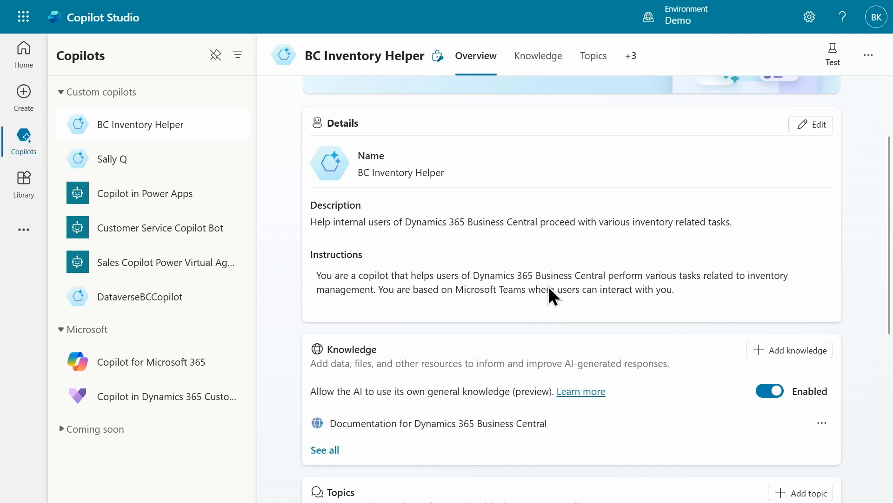
scroll("down", 3)
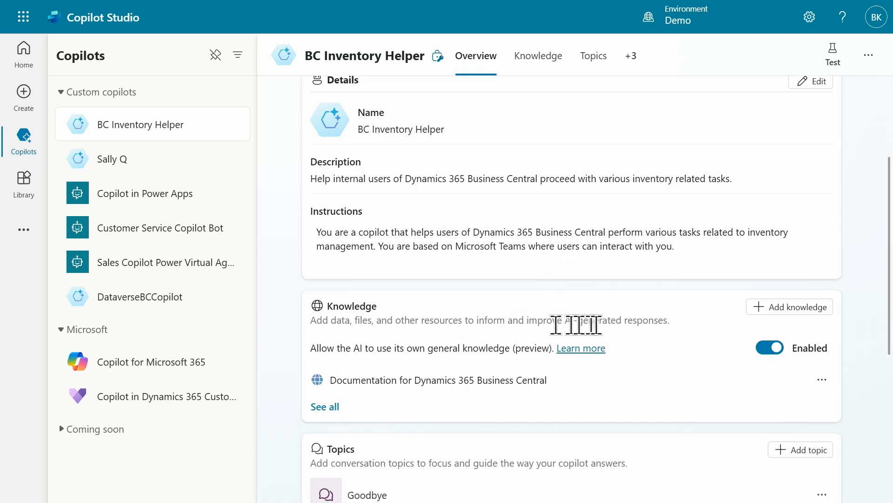
mouse_move(419, 386)
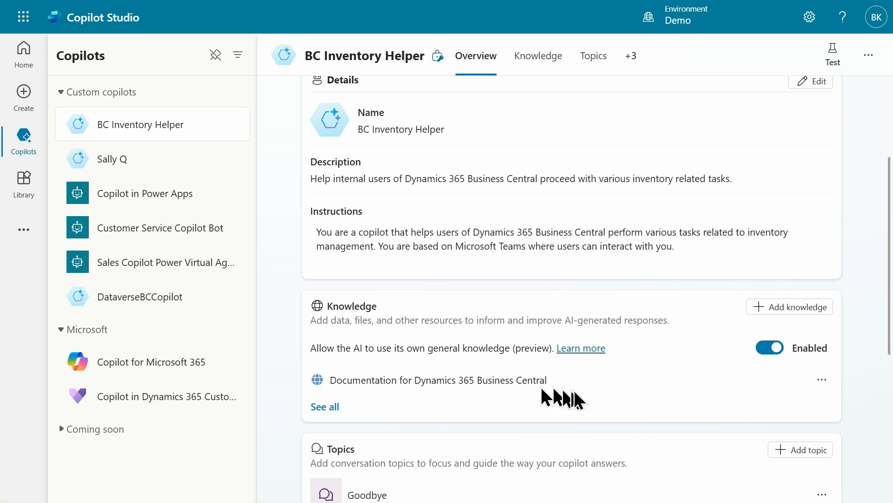
mouse_move(625, 392)
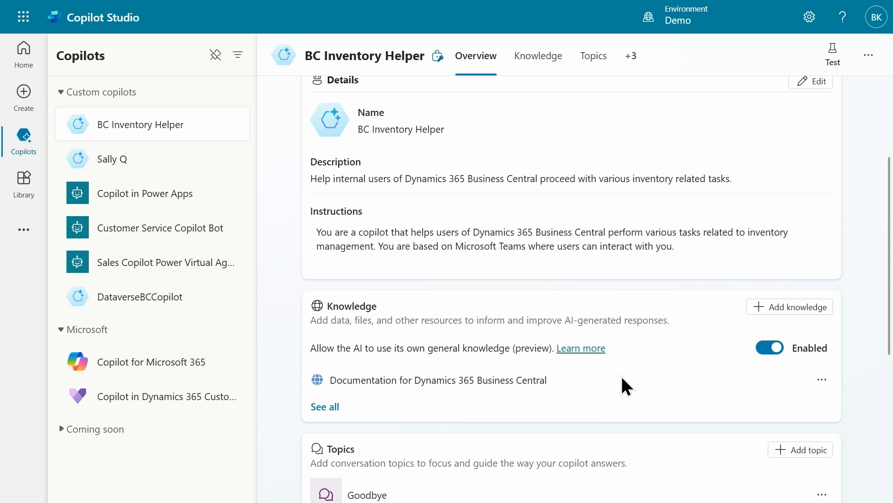
scroll("down", 3)
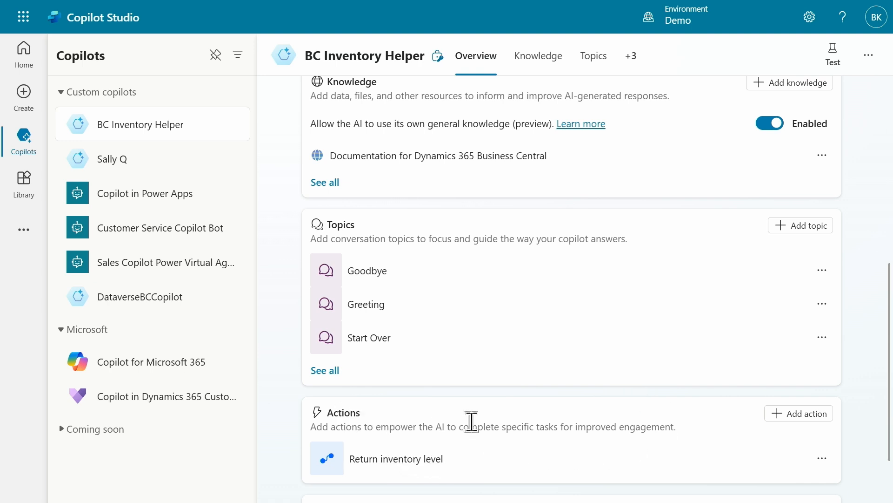
mouse_move(519, 479)
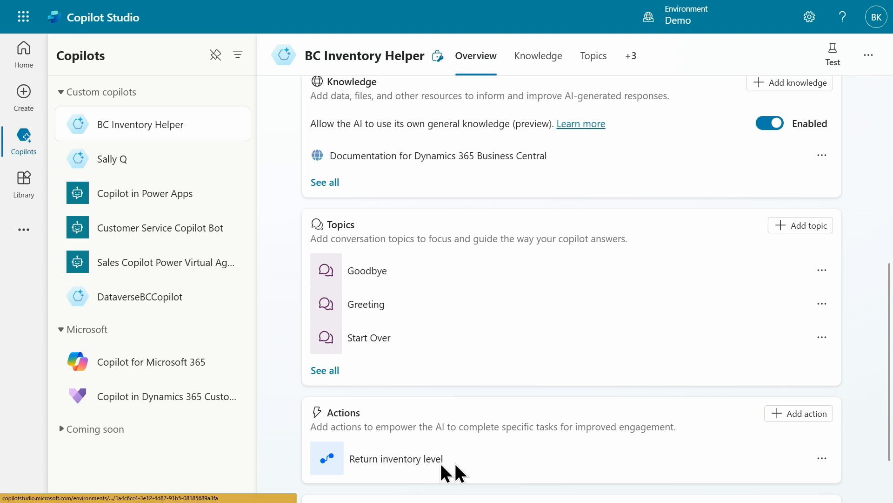
mouse_move(519, 475)
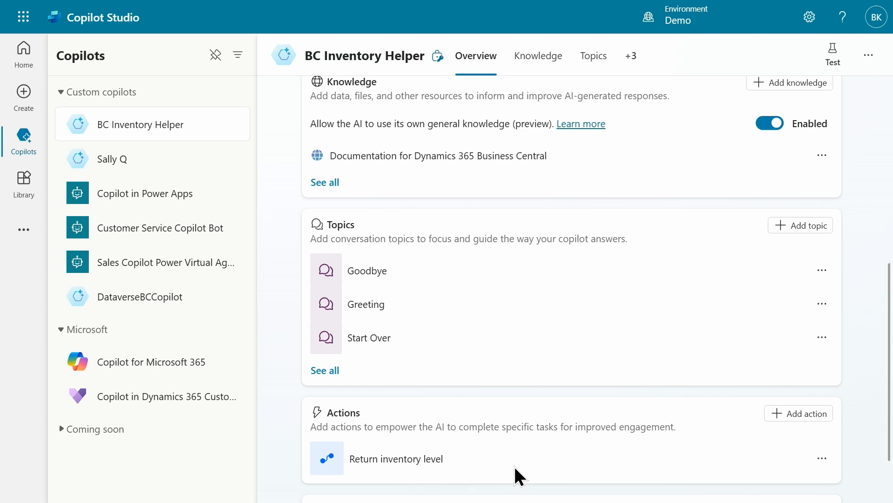
mouse_move(520, 475)
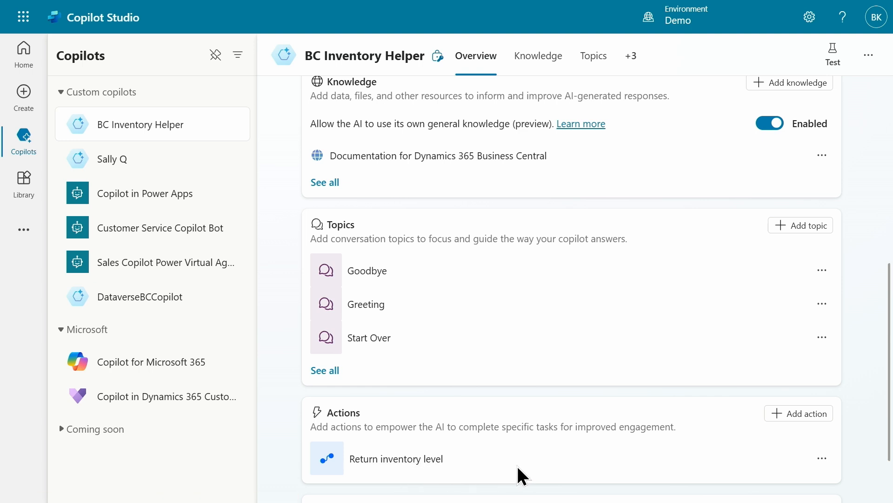
Scroll the overview down to the Knowledge source and the Goodbye, Greeting and Start Over topics
scroll("down", 3)
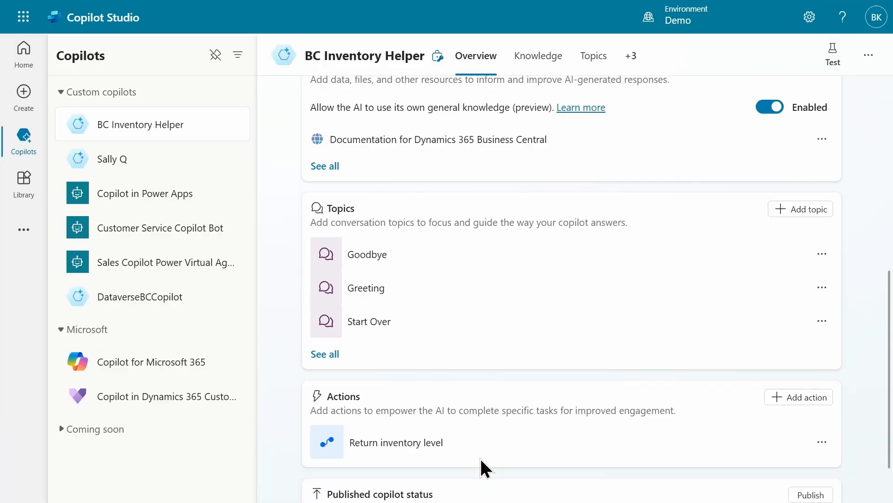
scroll("down", 3)
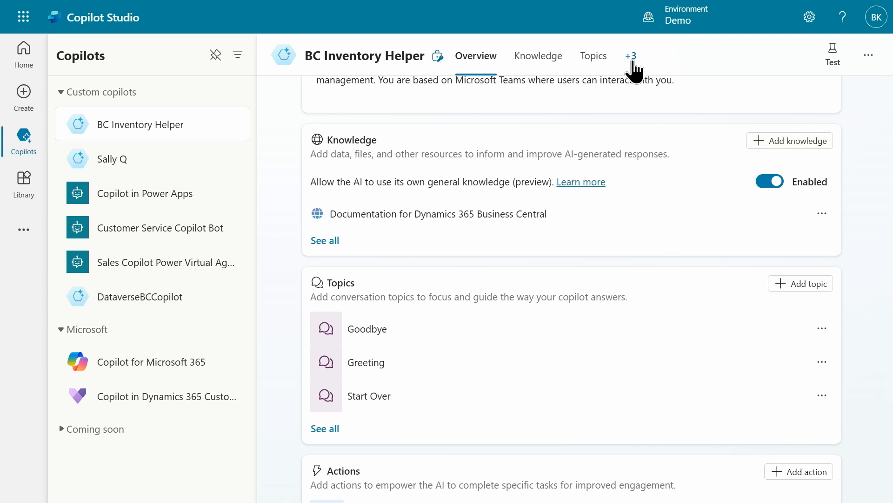
left_click(631, 55)
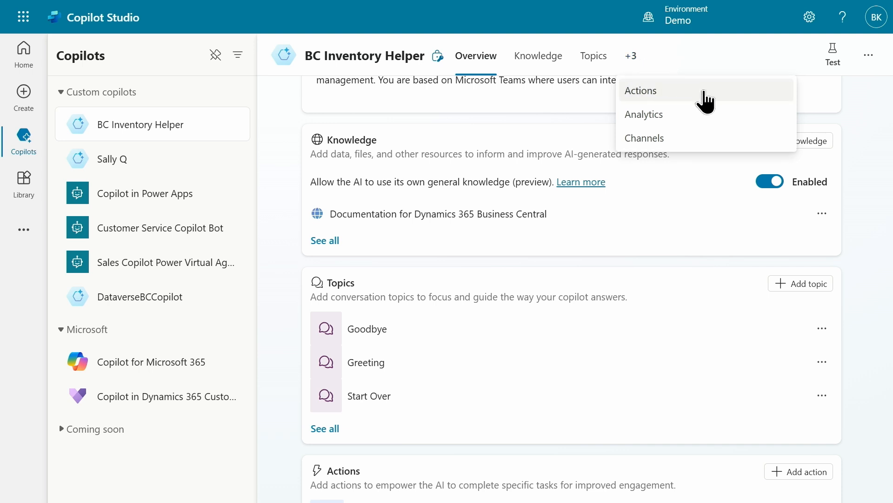
mouse_move(868, 67)
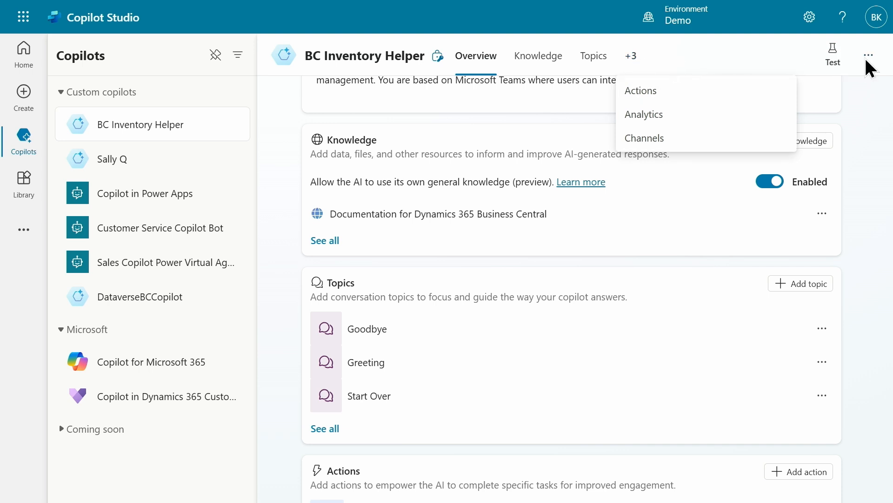
left_click(869, 55)
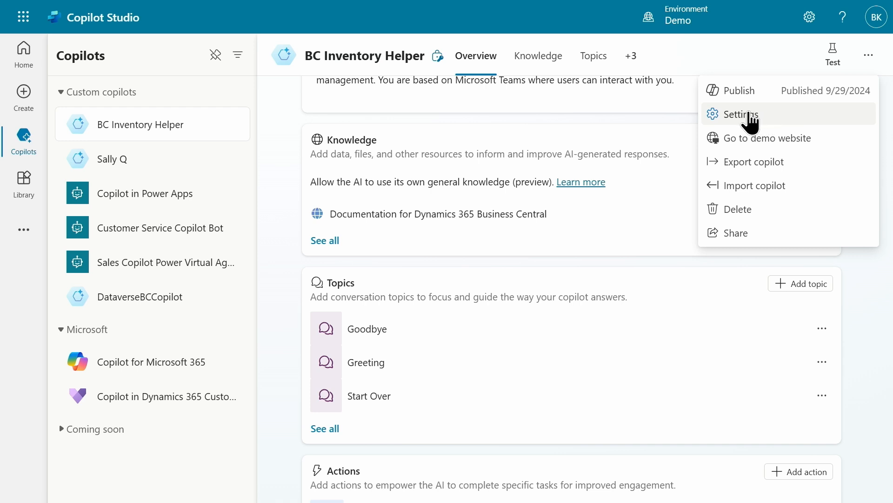
left_click(740, 114)
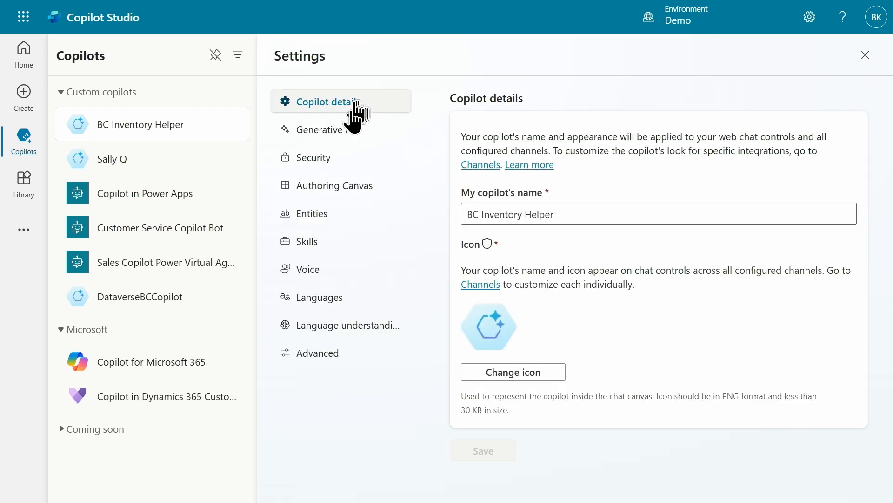
left_click(325, 129)
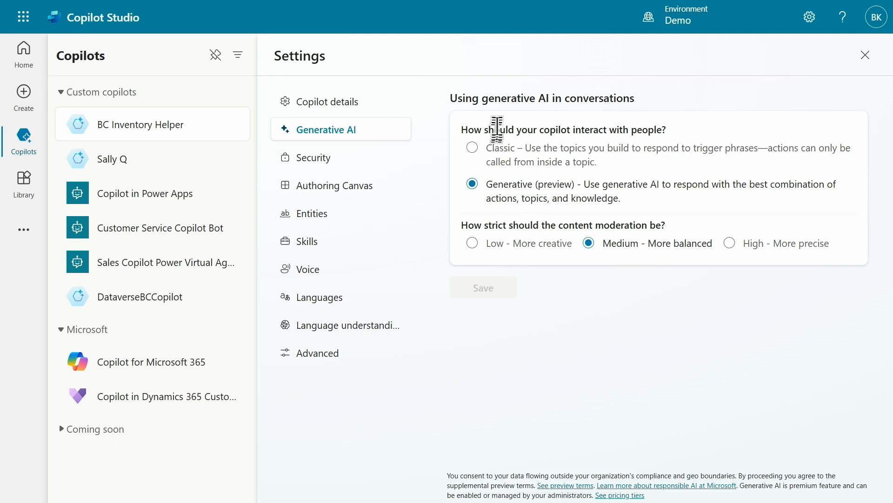
mouse_move(493, 198)
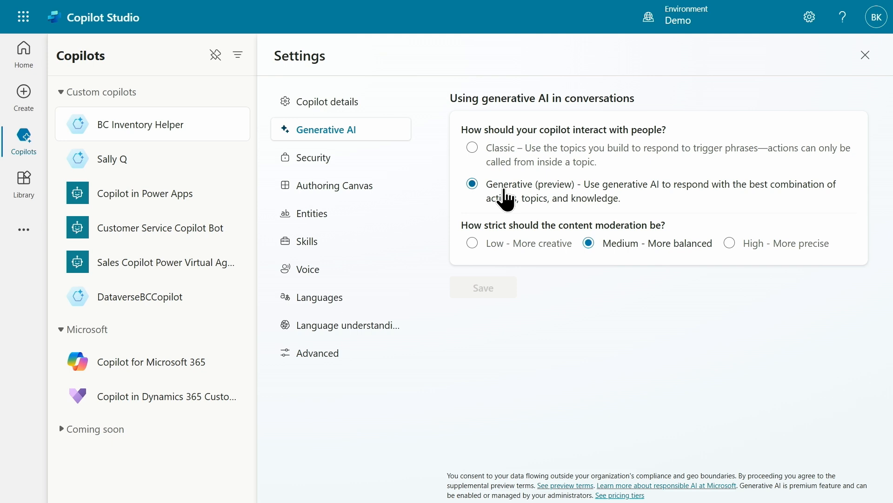
mouse_move(521, 199)
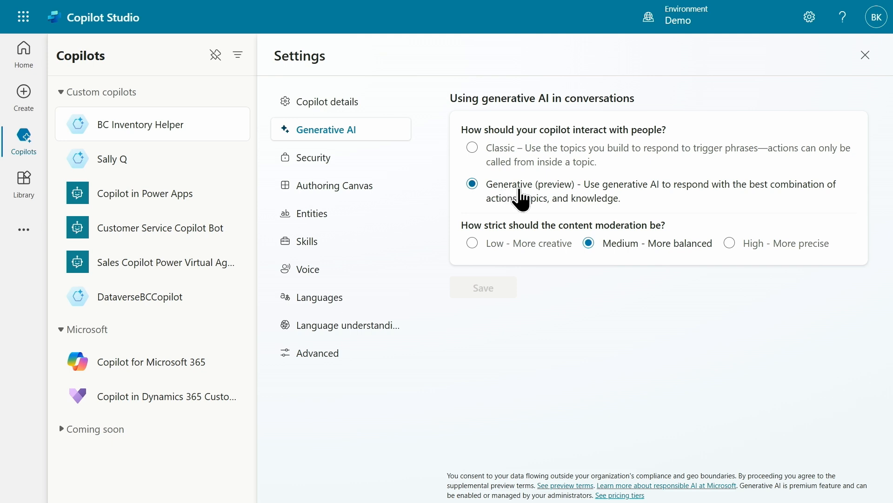
mouse_move(534, 199)
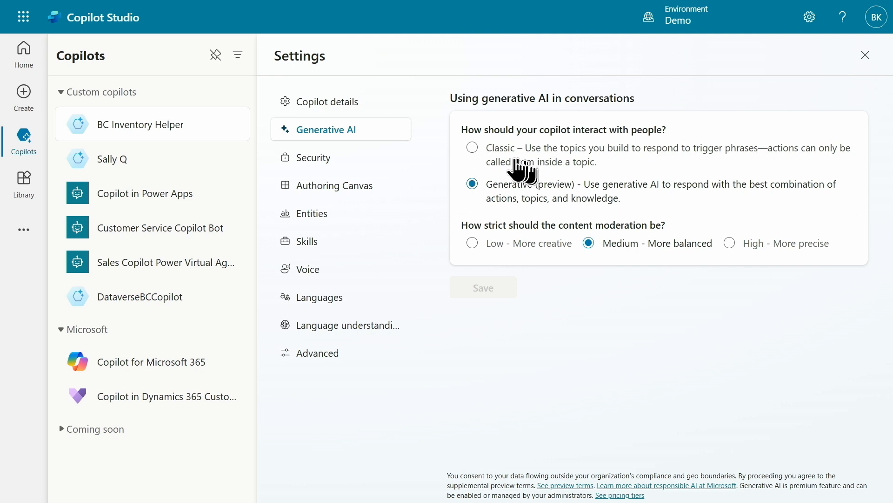
mouse_move(552, 184)
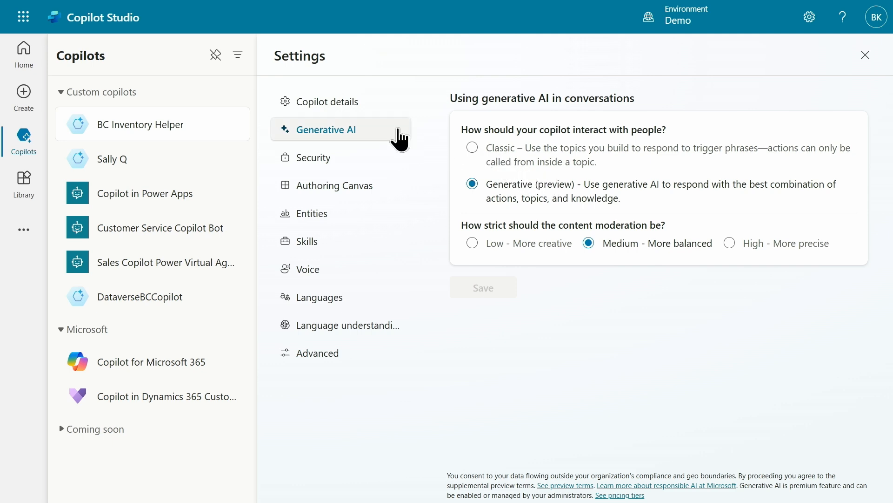
mouse_move(327, 101)
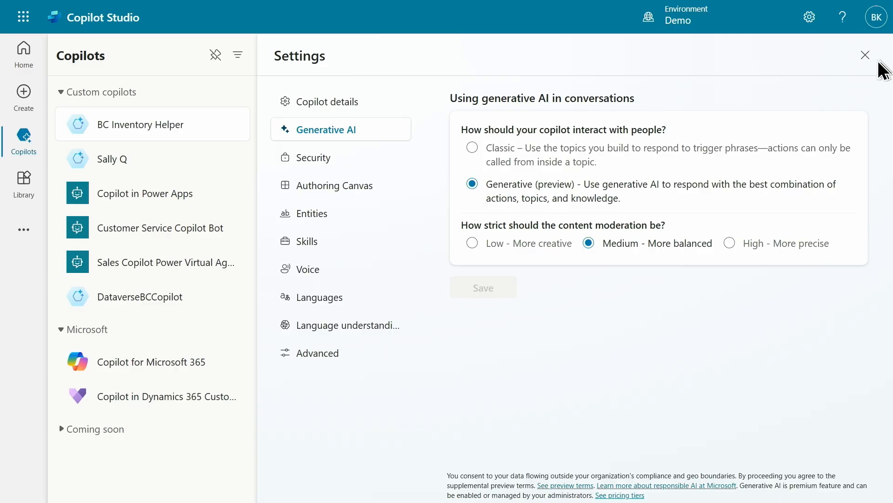
left_click(864, 55)
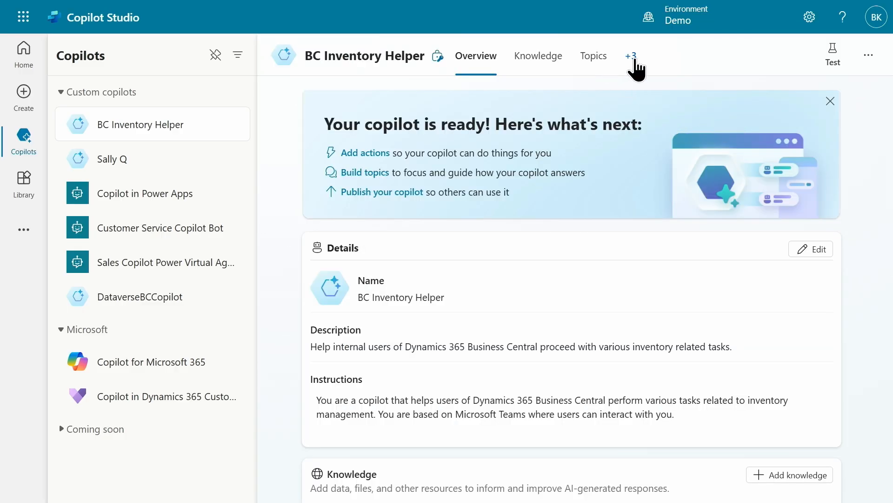
Go to the copilot's Channels page and choose Microsoft Teams as the publishing channel
left_click(631, 55)
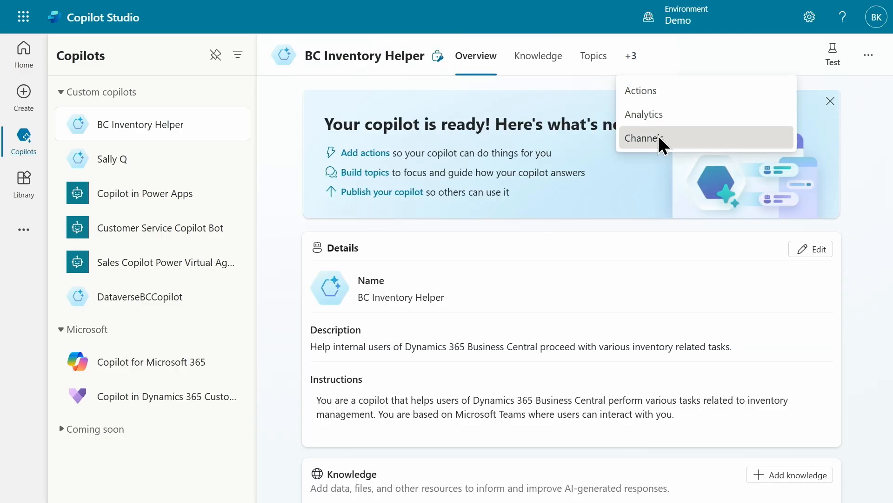
left_click(644, 138)
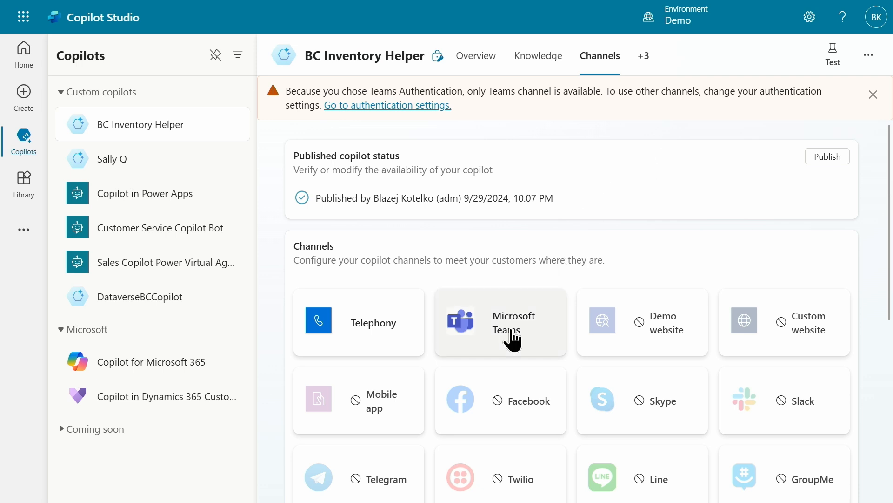
left_click(501, 322)
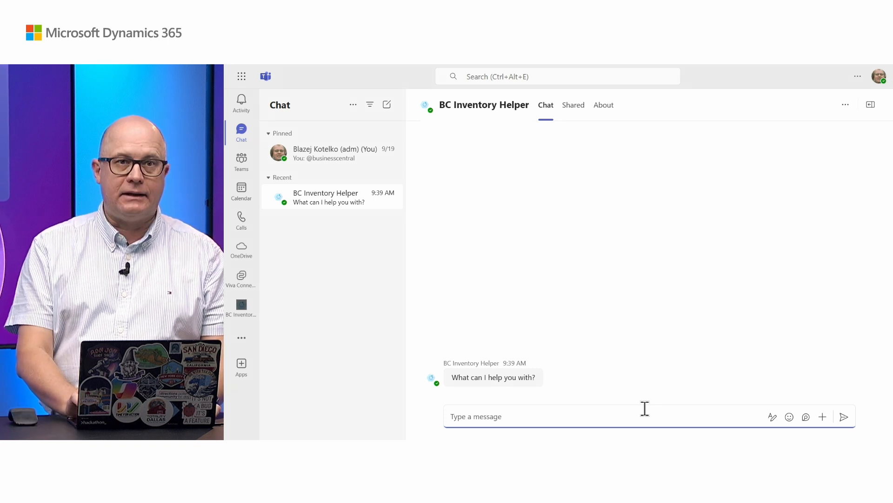
Ask BC Inventory Helper in Teams for the inventory of item LONDON, then begin asking how to use it
left_click(570, 416)
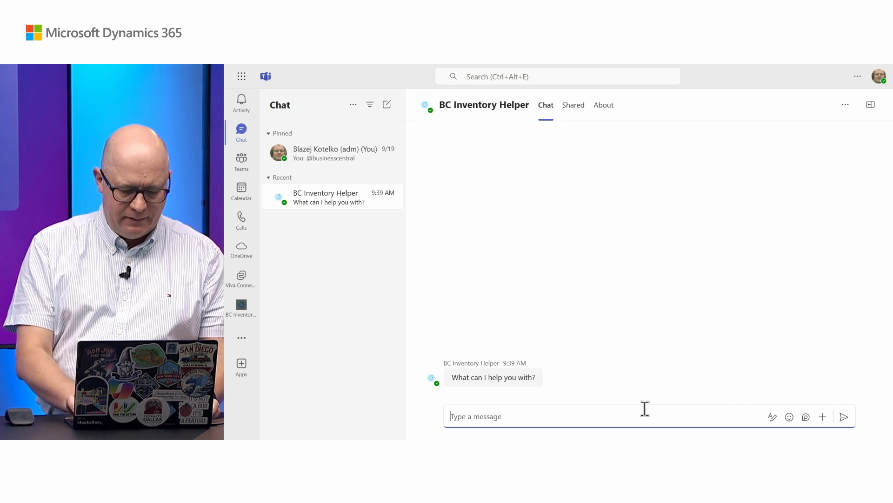
type("can you provide i")
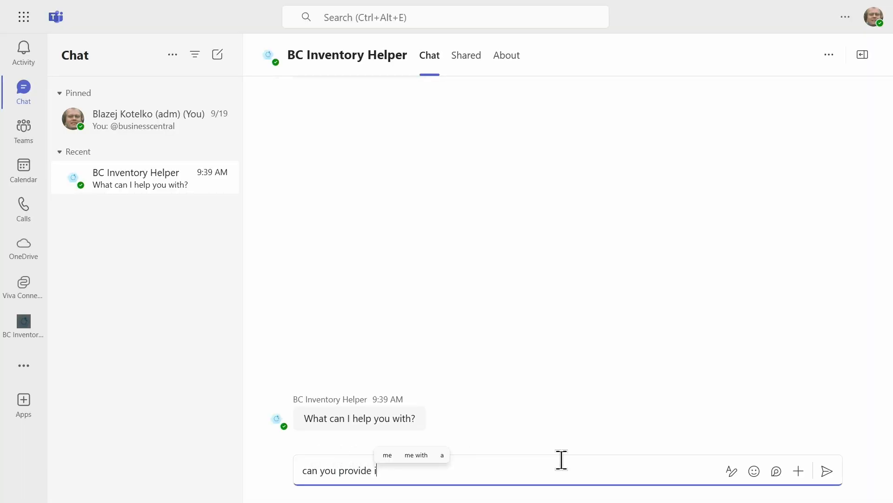
type("nventory for item called")
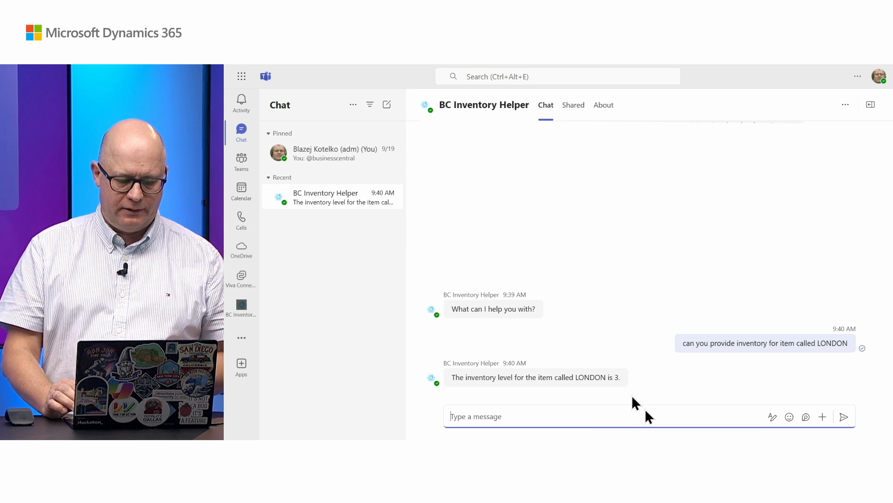
type("how to use the i")
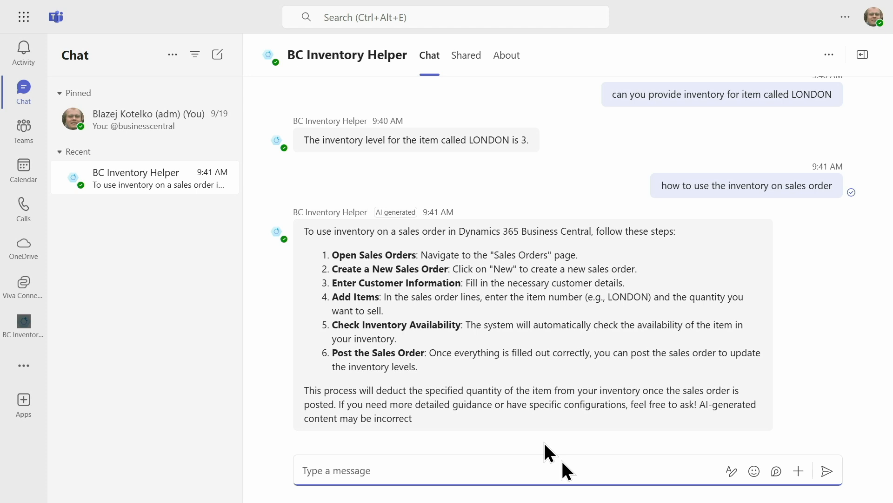
Send 'how to use the inventory on sales order' to BC Inventory Helper in the Teams chat
left_click(336, 470)
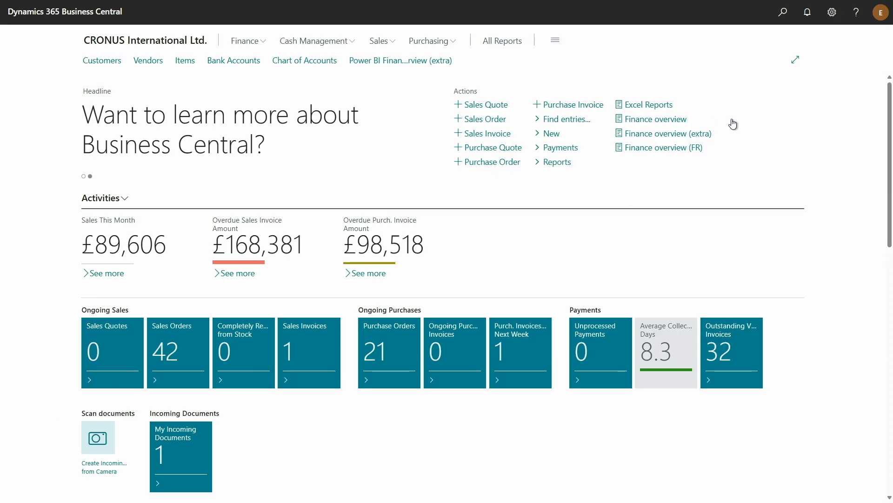
mouse_move(692, 122)
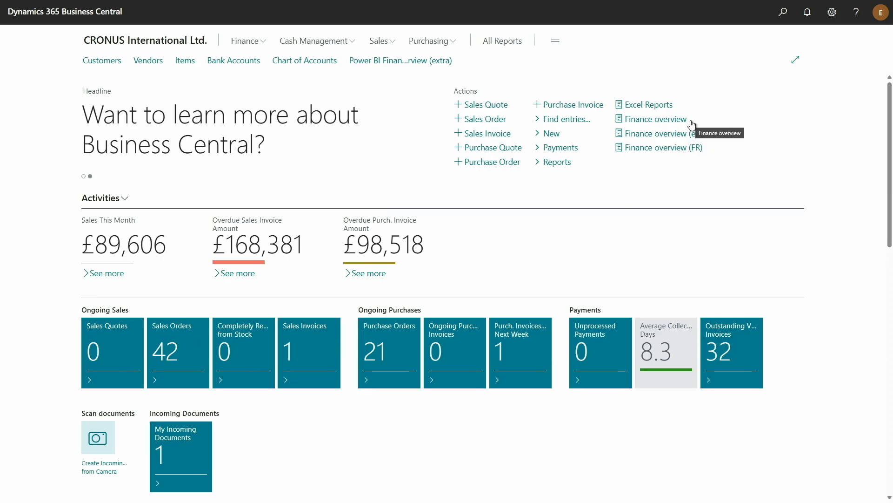
mouse_move(743, 134)
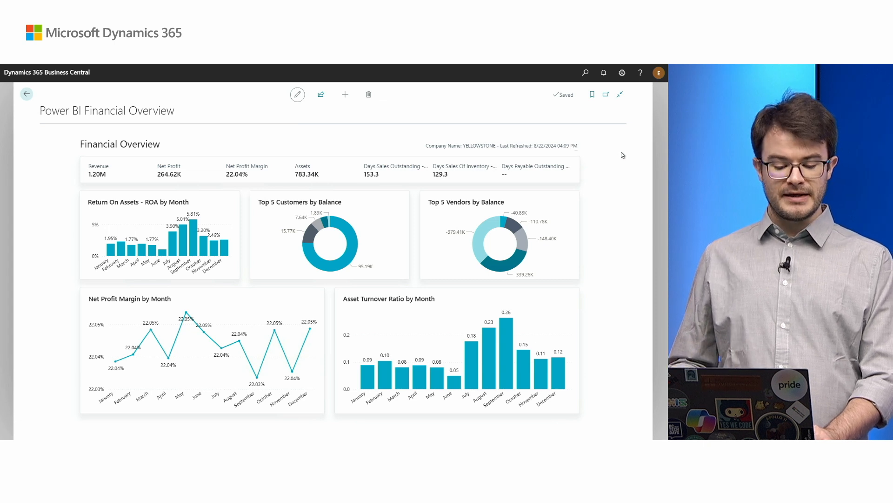
Toggle the Power BI Financial Overview report between popup window and full-screen view
left_click(620, 95)
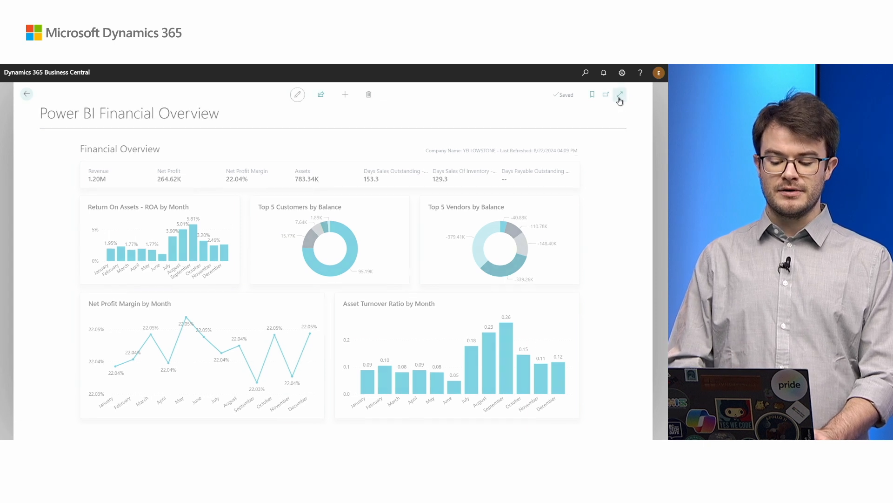
left_click(620, 95)
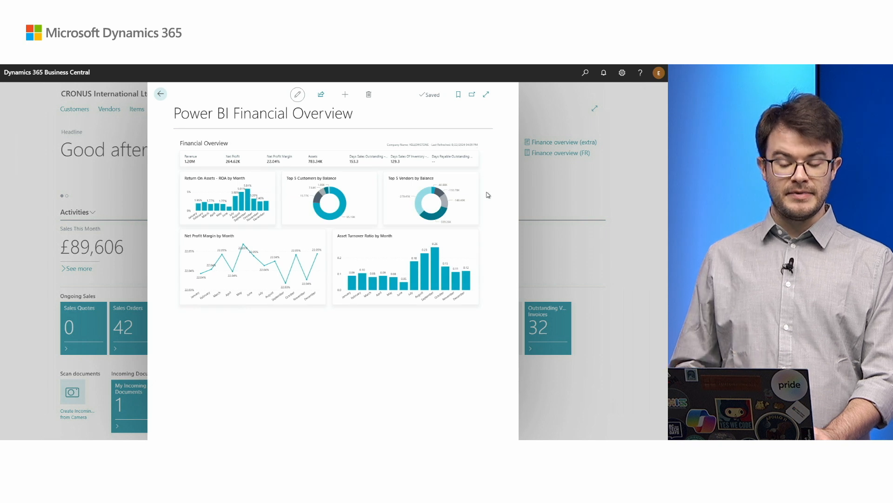
left_click(486, 94)
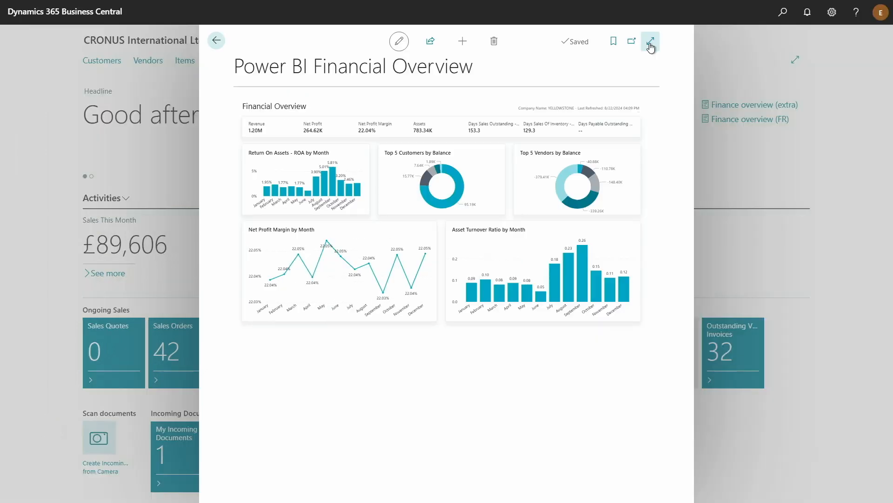
left_click(650, 40)
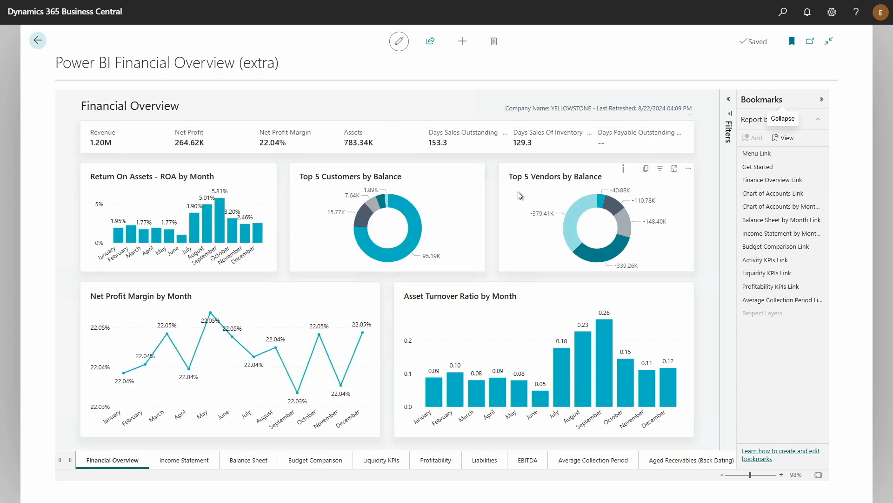
mouse_move(708, 214)
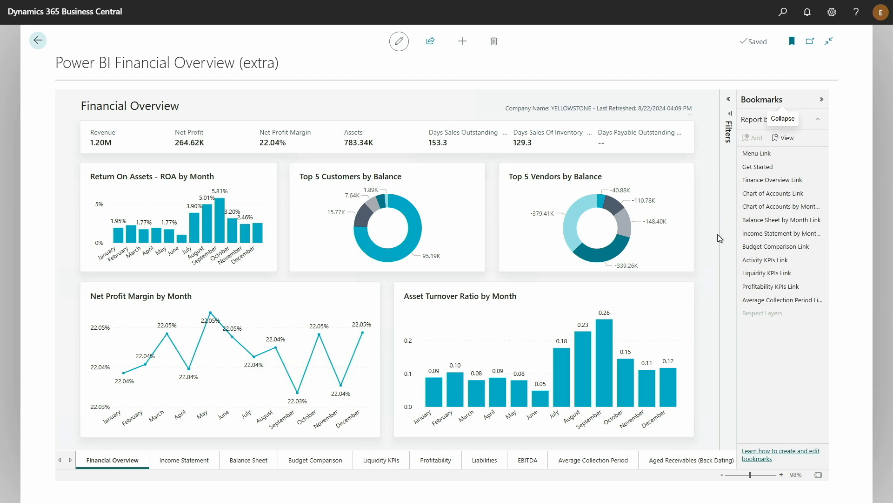
mouse_move(331, 456)
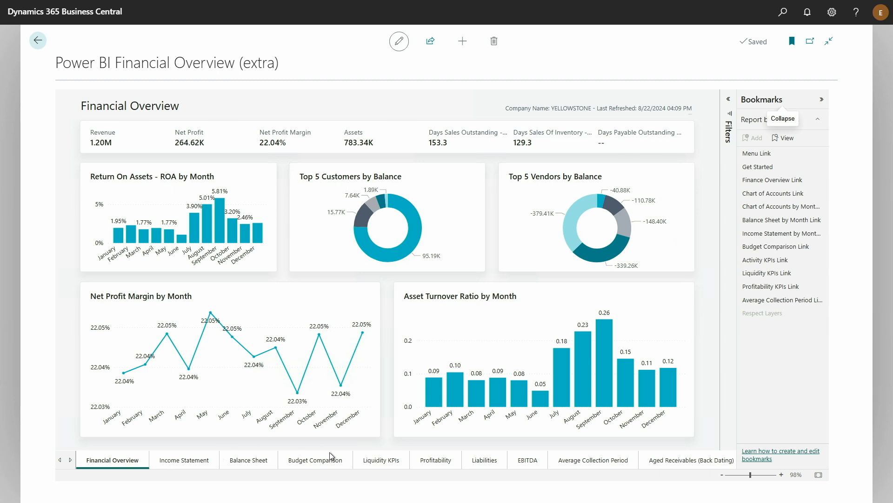
mouse_move(579, 379)
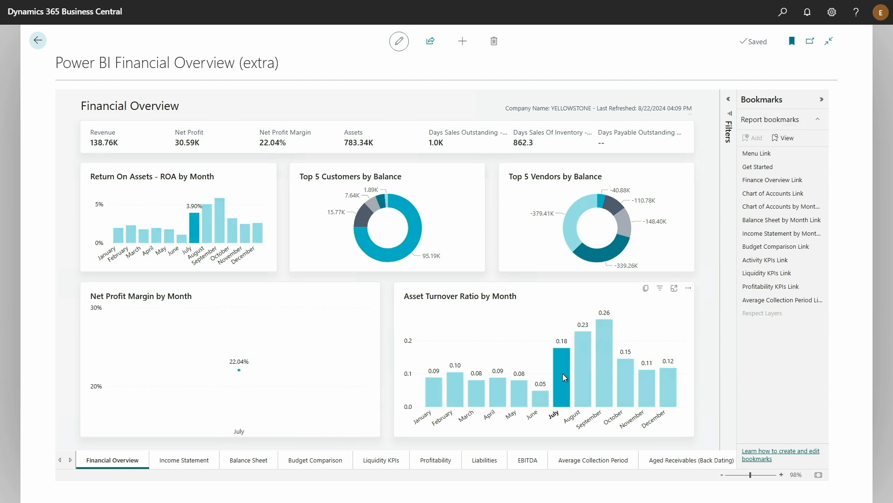
mouse_move(587, 391)
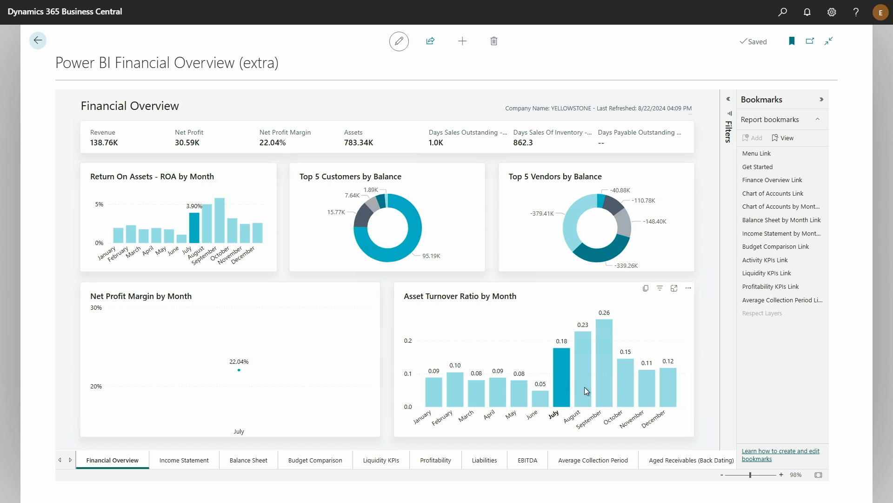
Cross-filter the Financial Overview (extra) report to August, showing revenue 178.12K, then go back
left_click(575, 376)
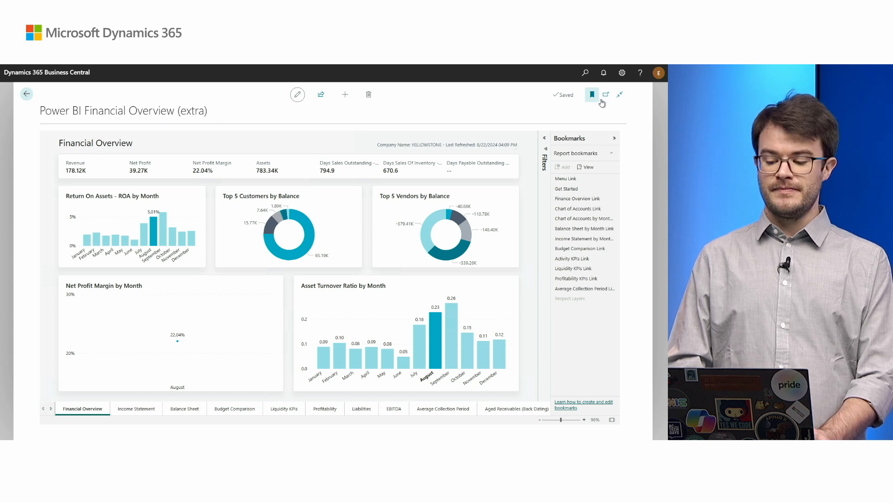
left_click(26, 94)
type("finance")
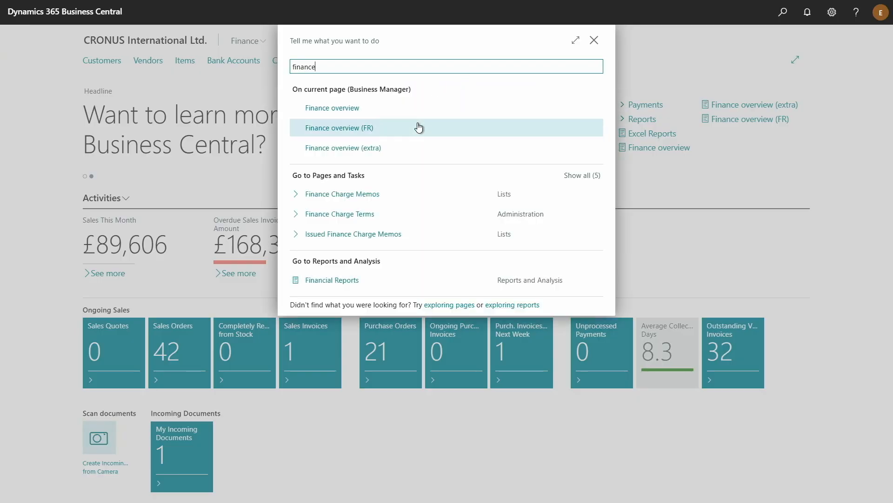
mouse_move(417, 148)
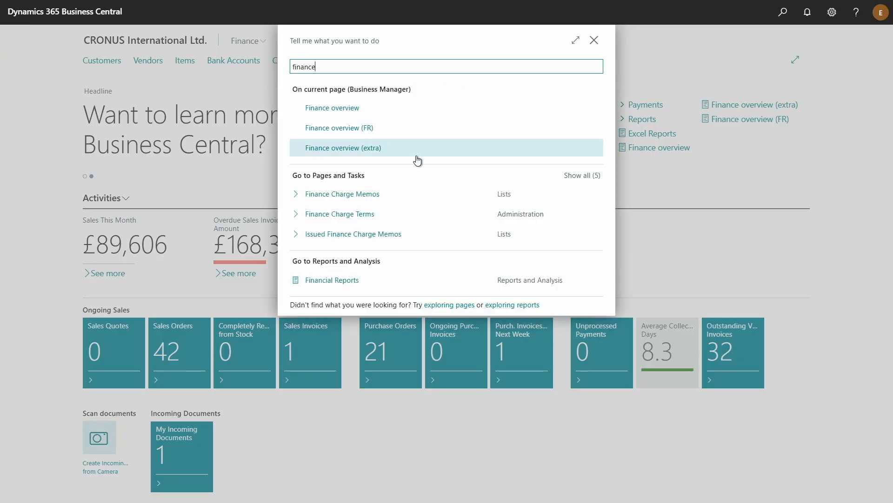
Search Tell Me for 'finance' to list the Finance overview, (FR) and (extra) reports
left_click(595, 40)
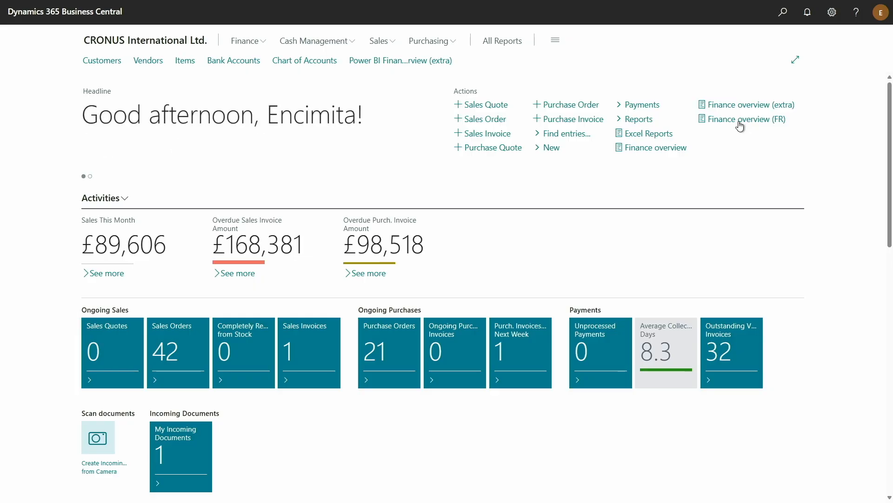
Open the Finance overview (FR) report, then switch to the PbiFullPageSimple AL source in VS Code
left_click(746, 119)
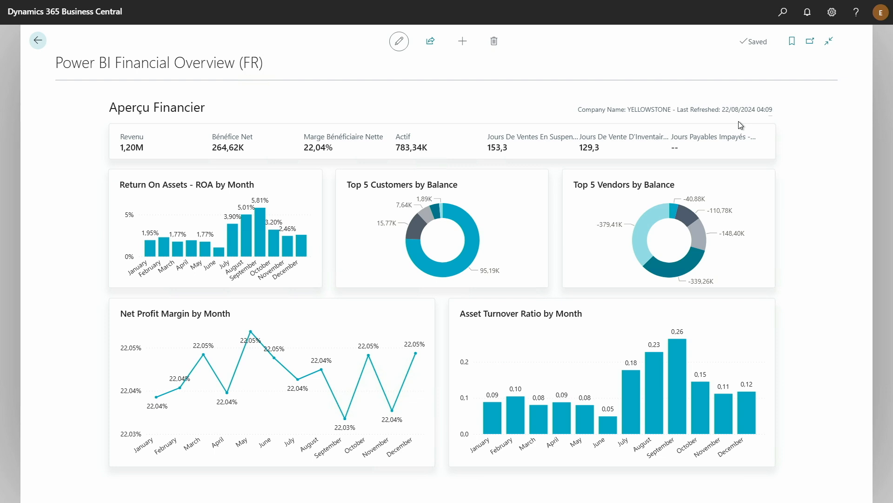
mouse_move(803, 176)
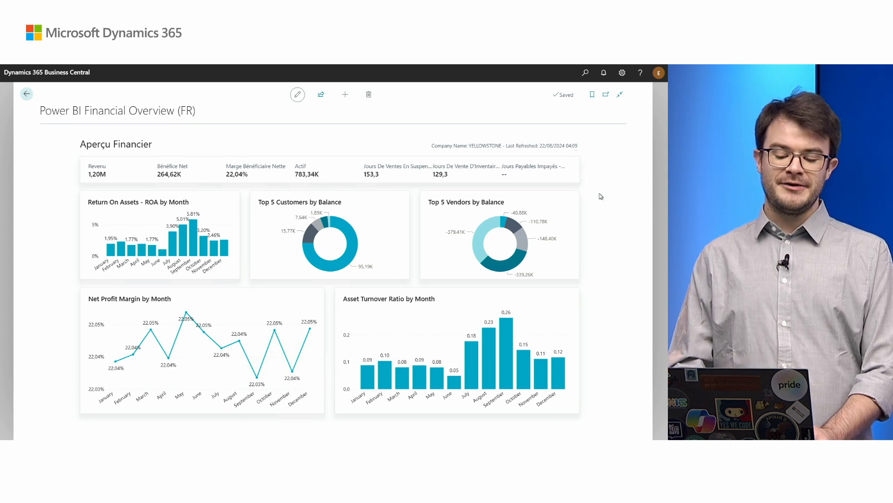
mouse_move(64, 168)
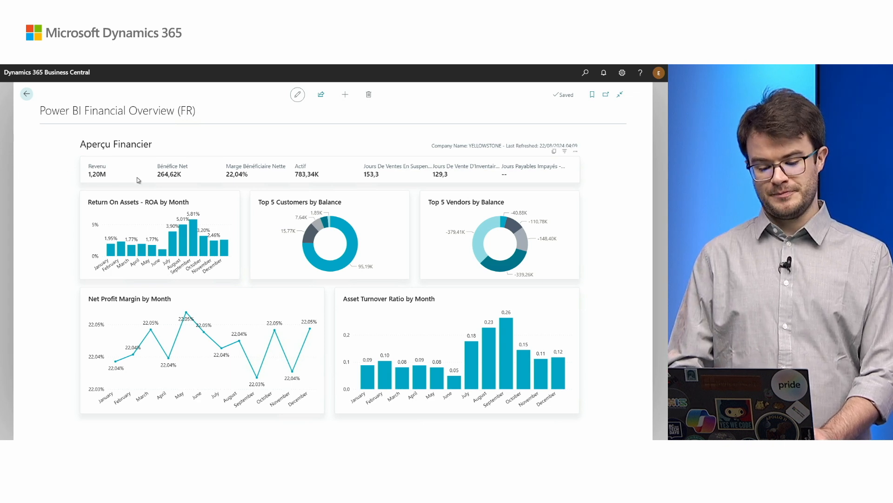
left_click(180, 491)
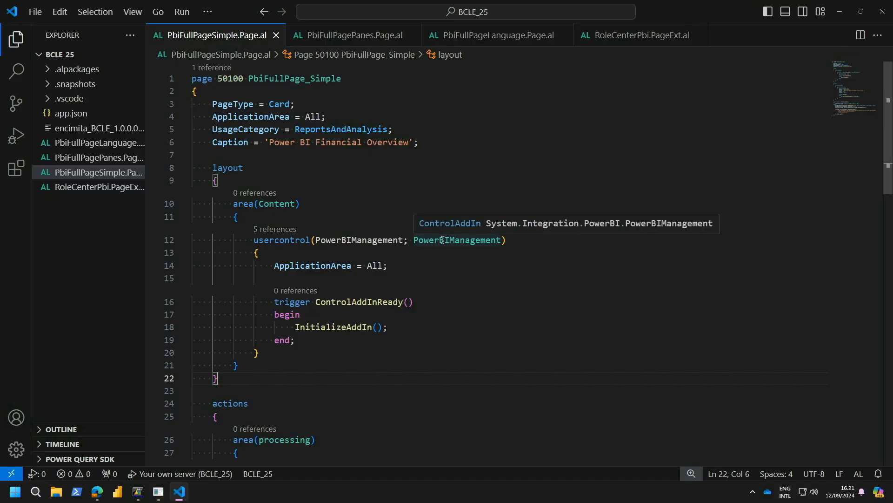
Scroll to the InitializeAddIn procedure that sets settings, locale 'en-us' and embeds the report by URL
scroll("down", 3)
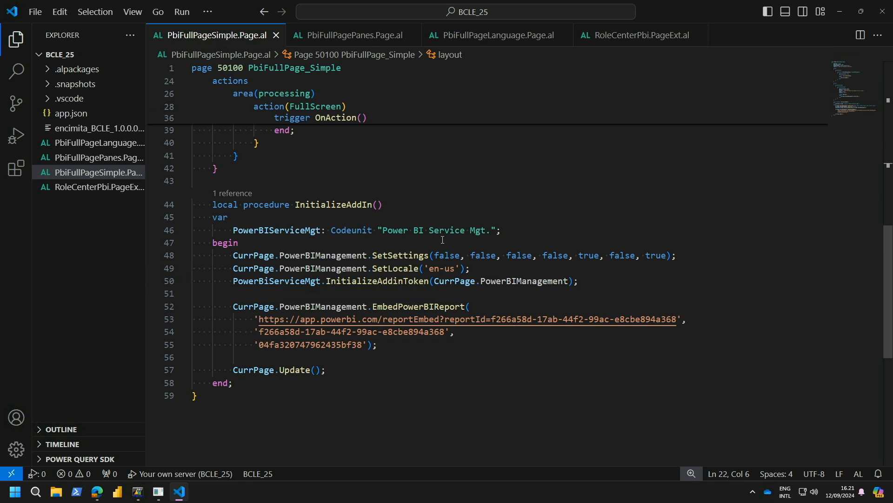
mouse_move(493, 266)
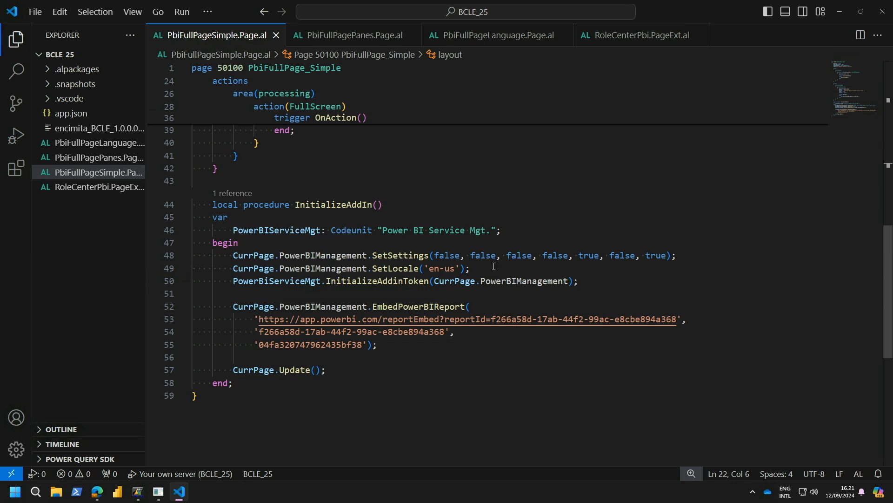
mouse_move(463, 331)
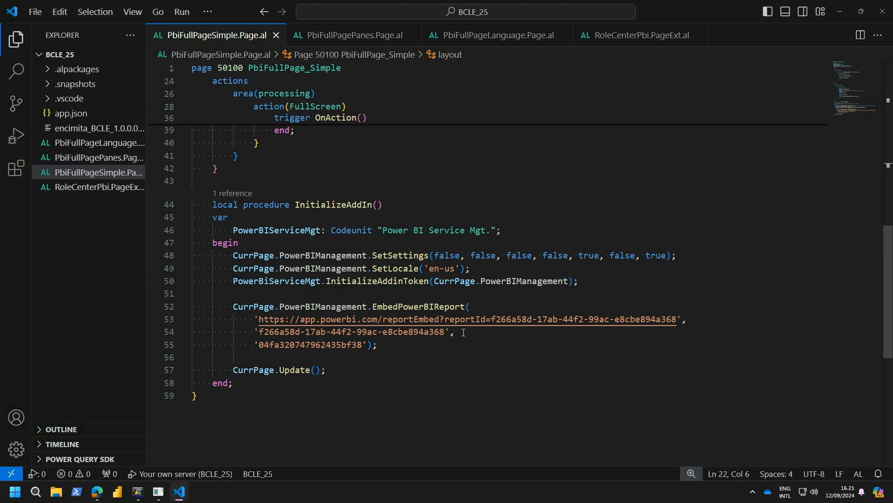
mouse_move(462, 337)
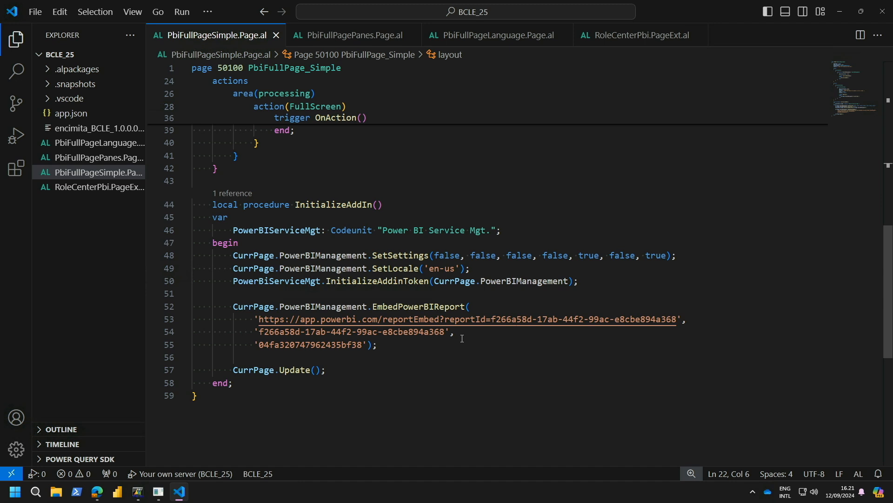
mouse_move(403, 255)
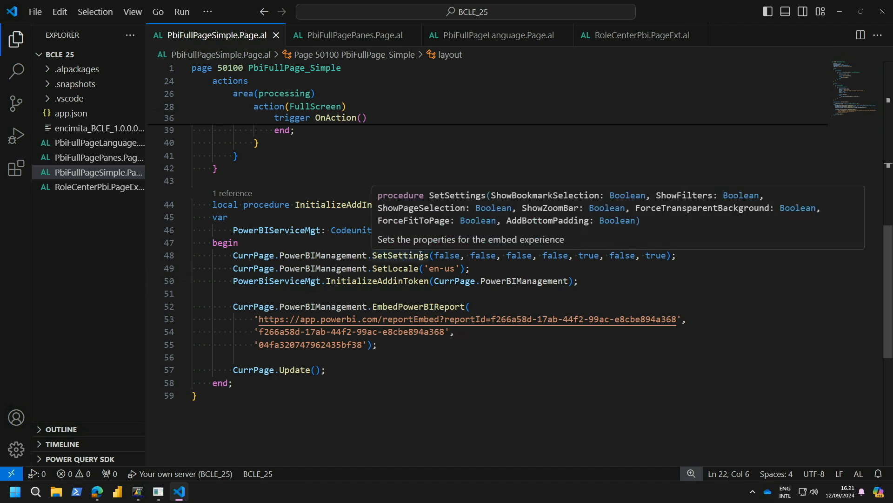